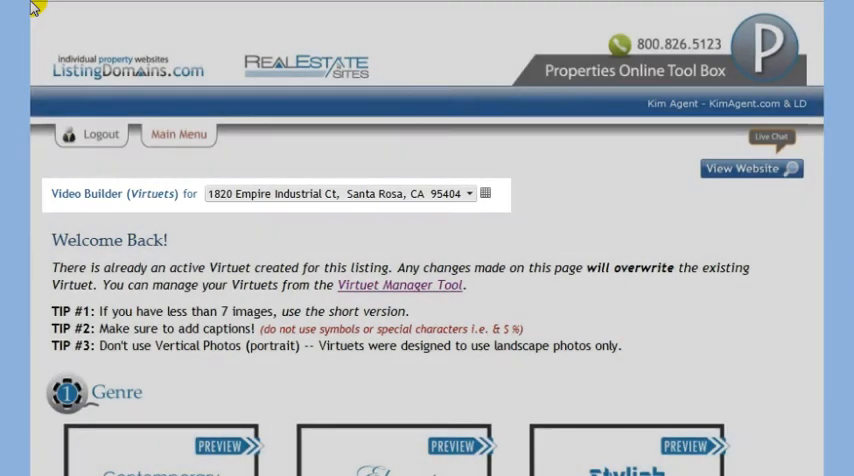
click(470, 192)
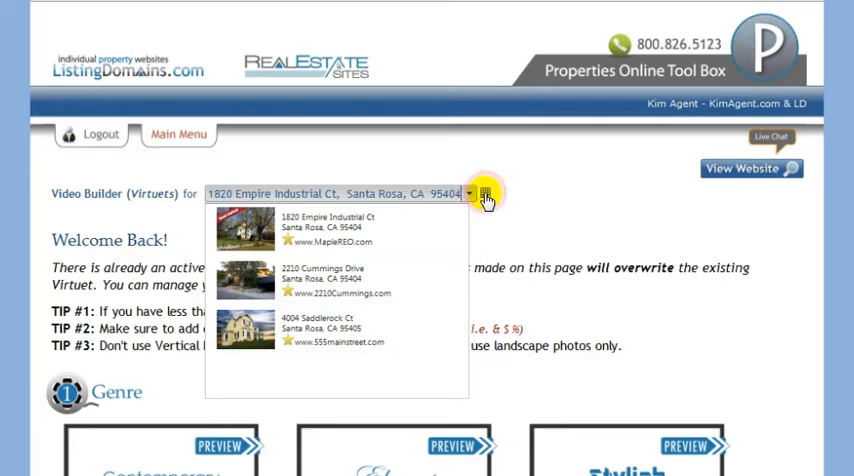
click(470, 192)
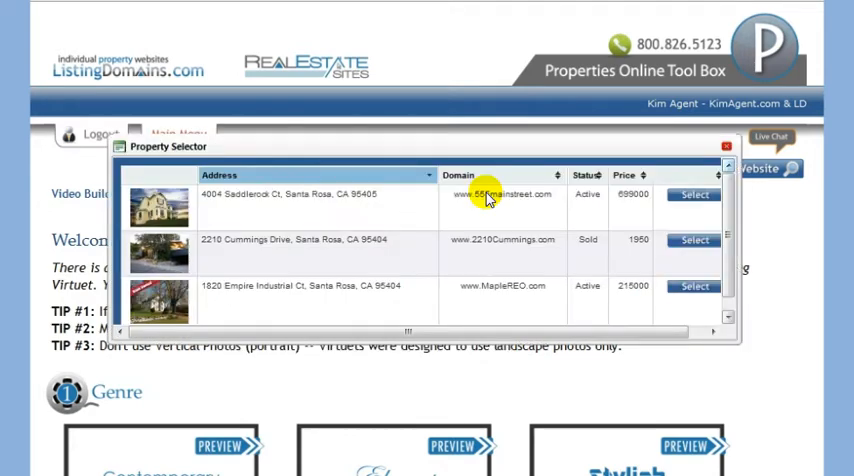
click(692, 286)
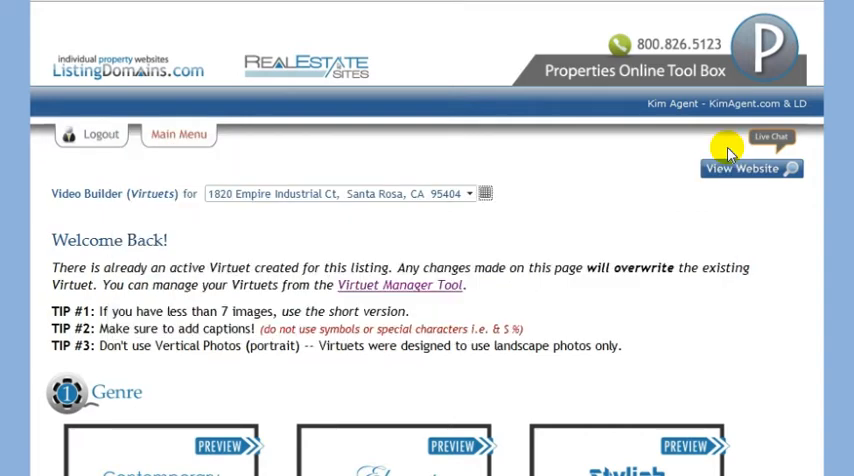
- Preview the Elegant and Stylish genres, then settle back on Contemporary
scroll(down, 3)
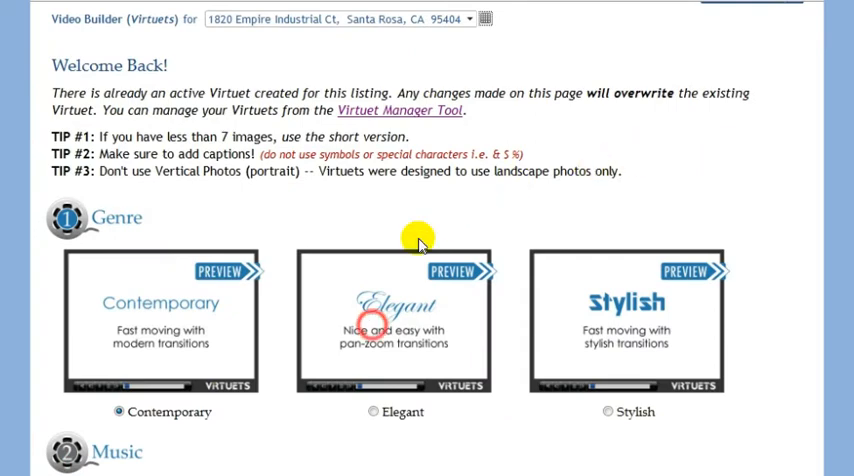
scroll(down, 3)
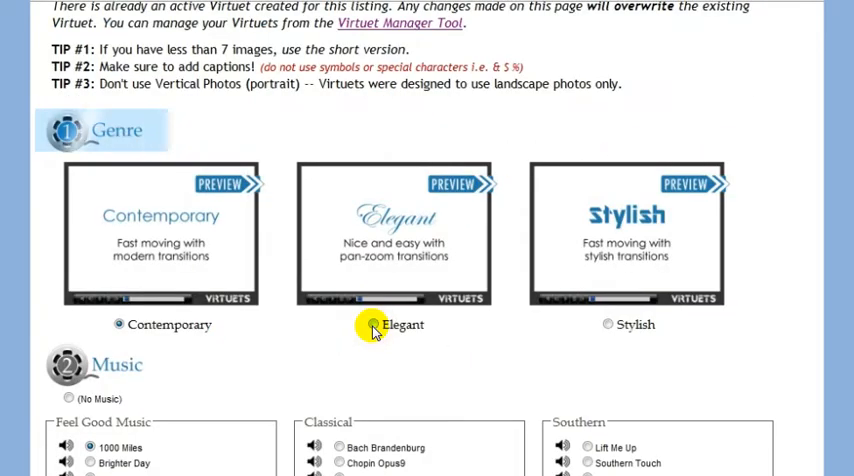
click(372, 324)
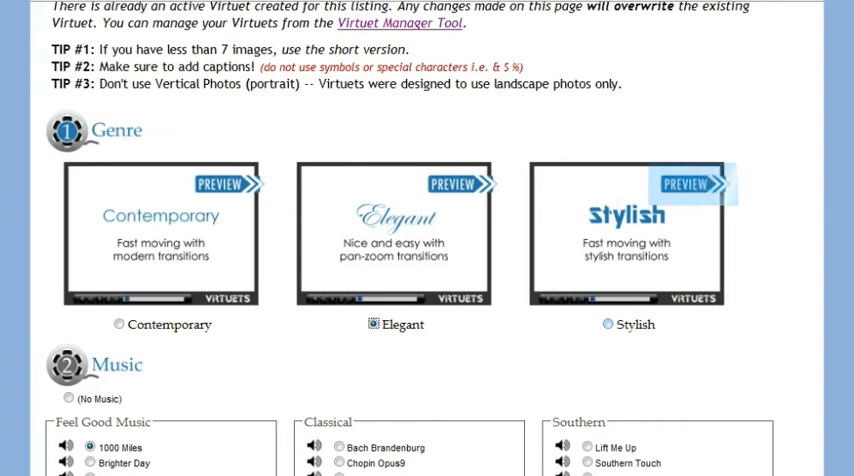
click(608, 324)
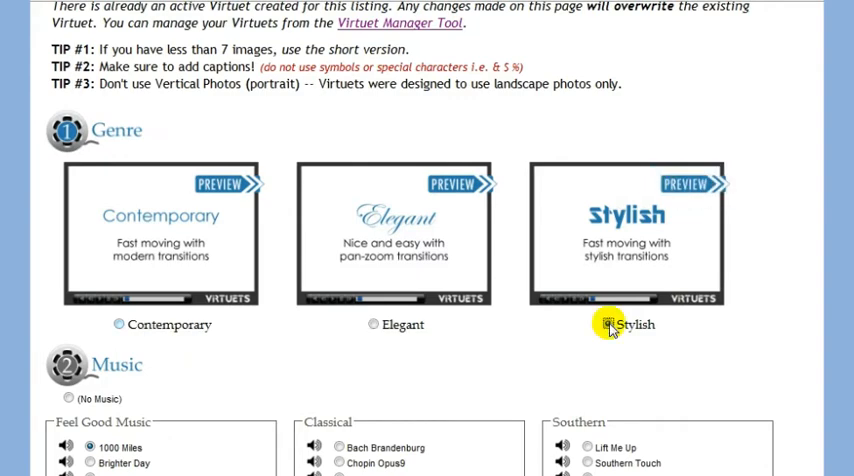
click(118, 324)
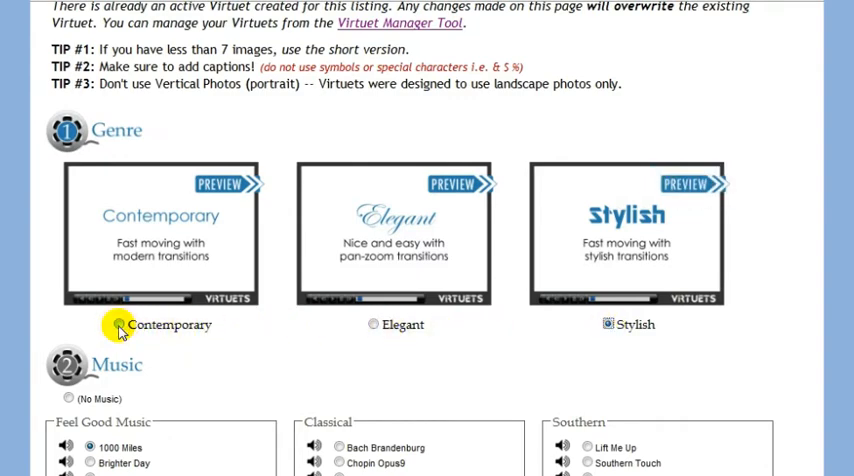
click(118, 324)
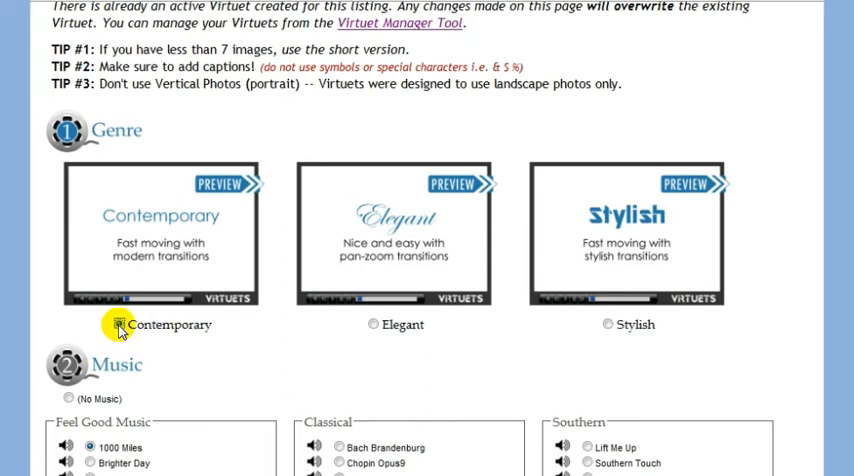
- Replace the address on the opening slide's first line with 'Welcome Home'
scroll(down, 3)
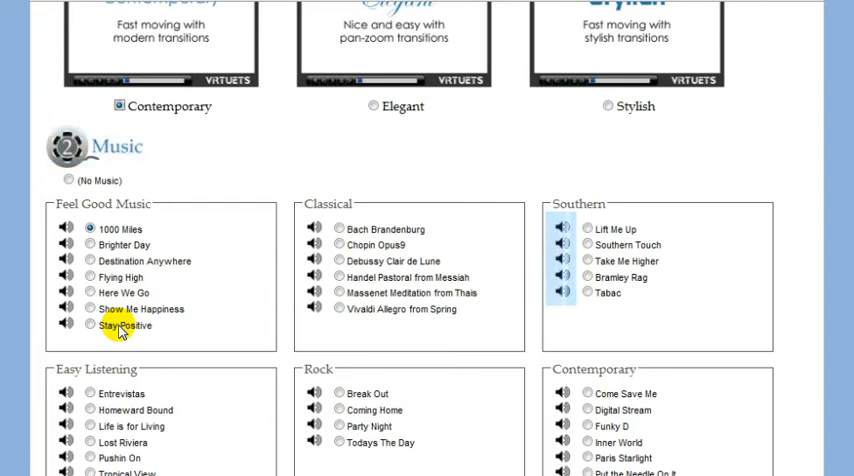
scroll(down, 3)
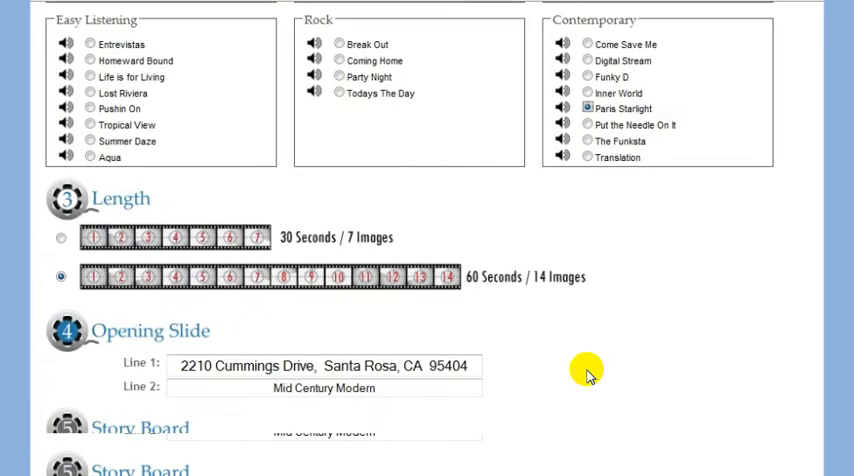
scroll(down, 3)
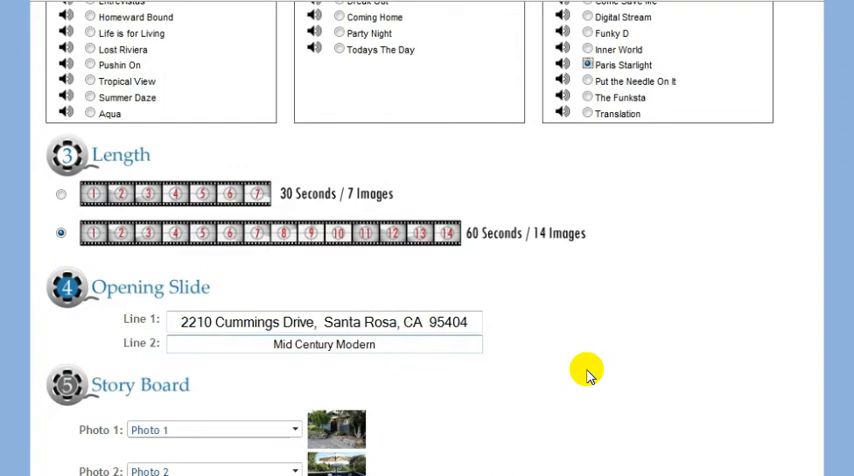
scroll(down, 3)
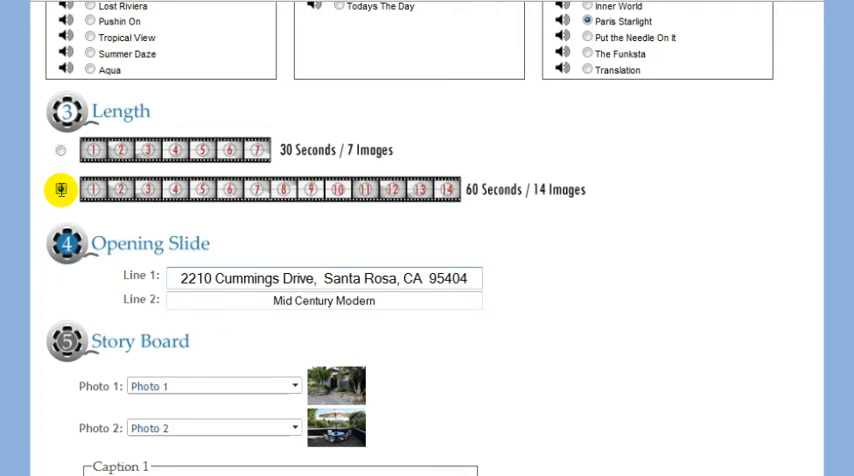
triple_click(324, 278)
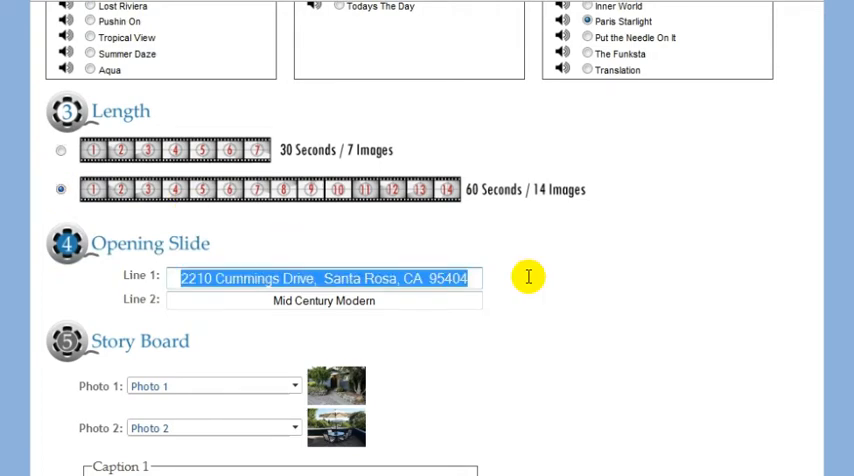
text(We)
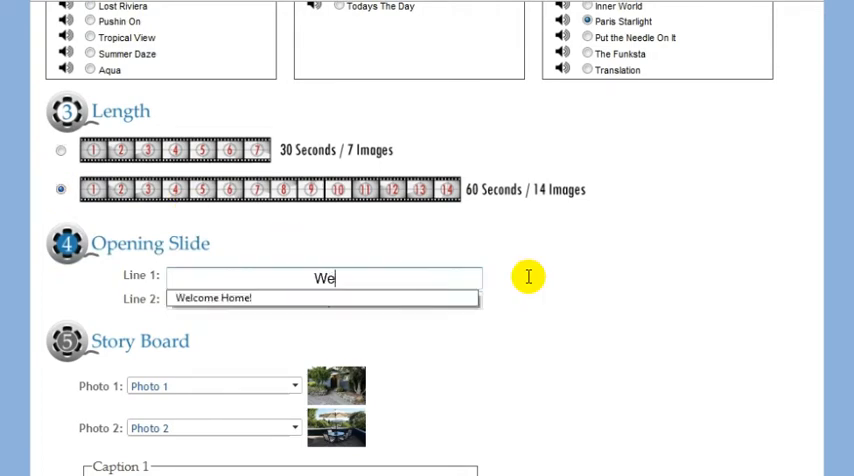
text(lcome Home)
click(324, 298)
text(Mid Century Modern)
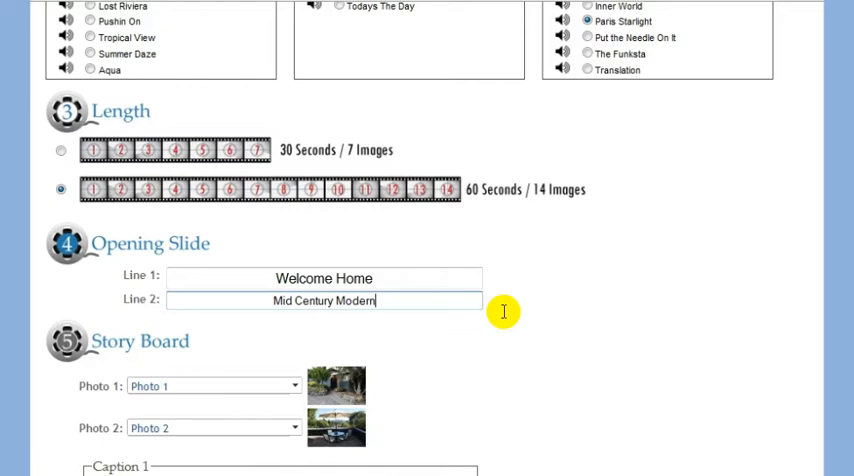
- Fill the storyboard captions ending with 'Let the viewer know all about the property!'
scroll(down, 3)
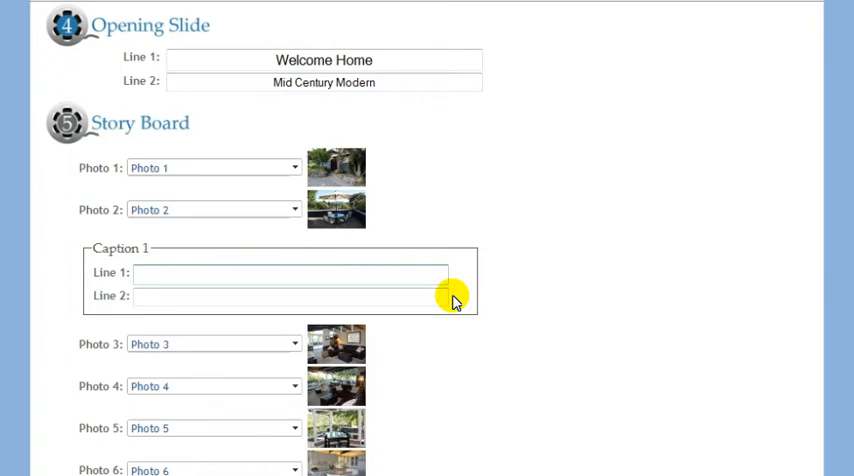
text(You can)
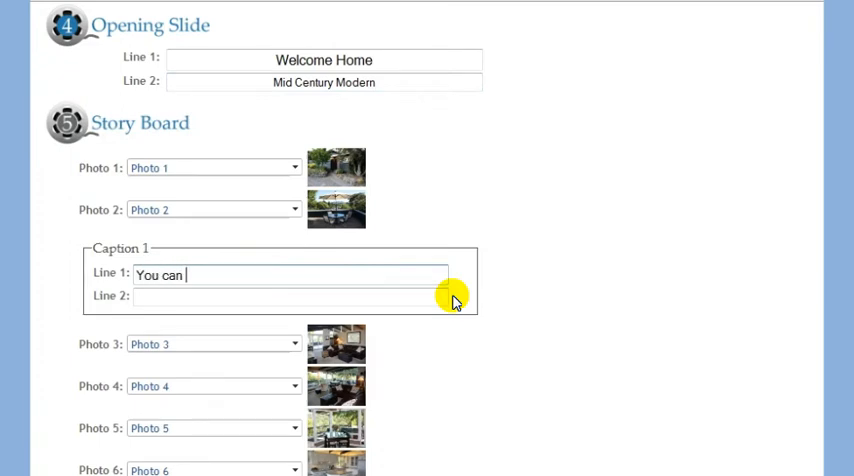
text(enter a caption her)
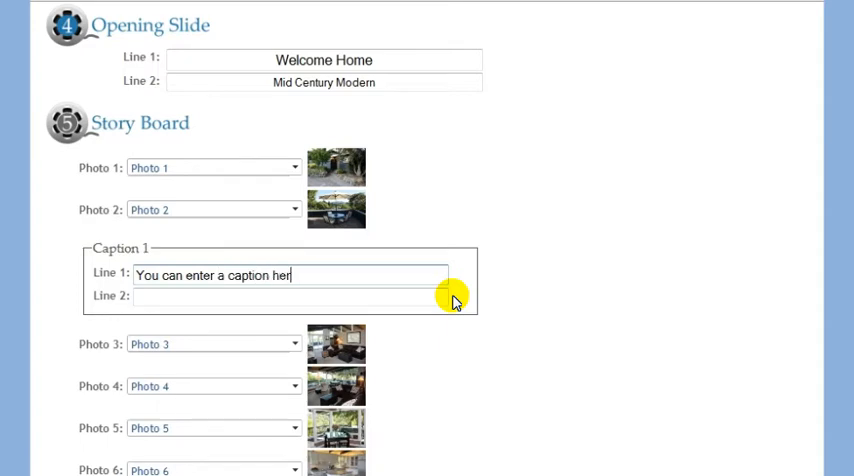
text(e)
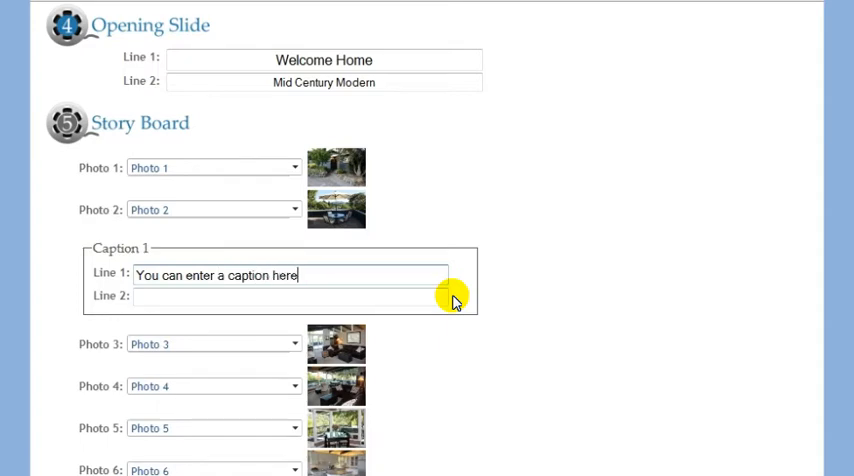
text(Let the)
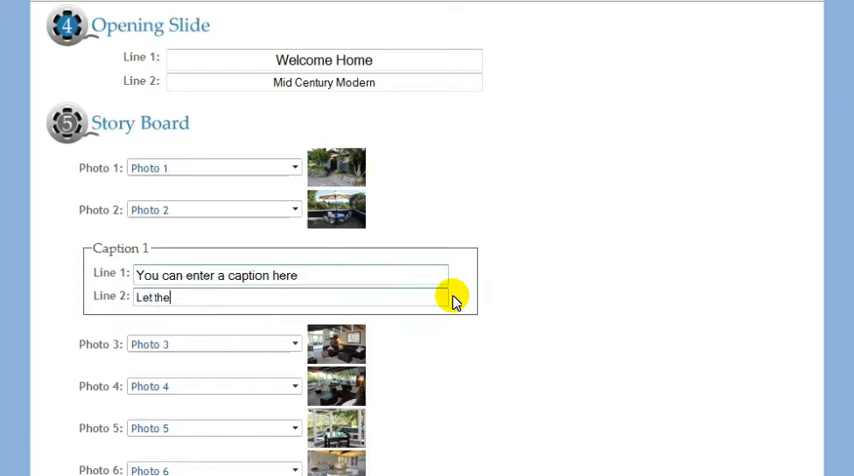
text(viewer)
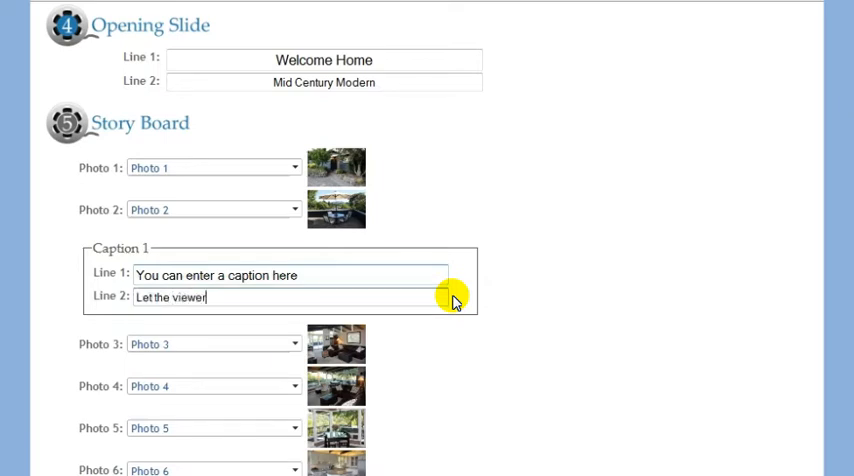
text(k)
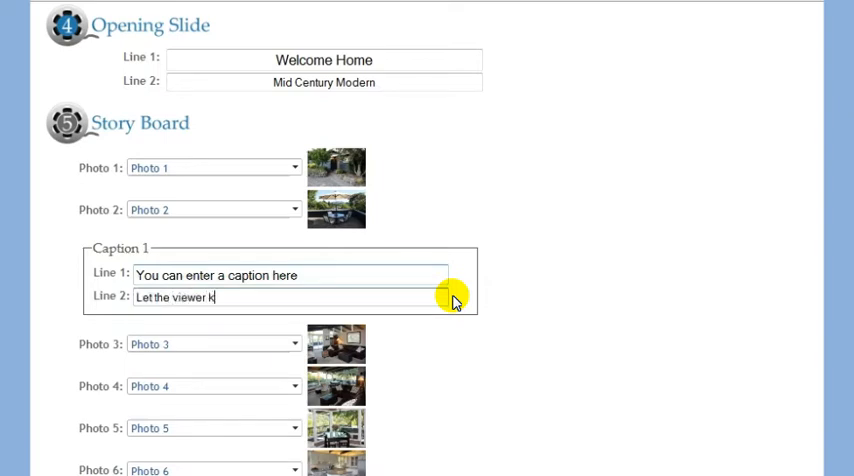
text(now)
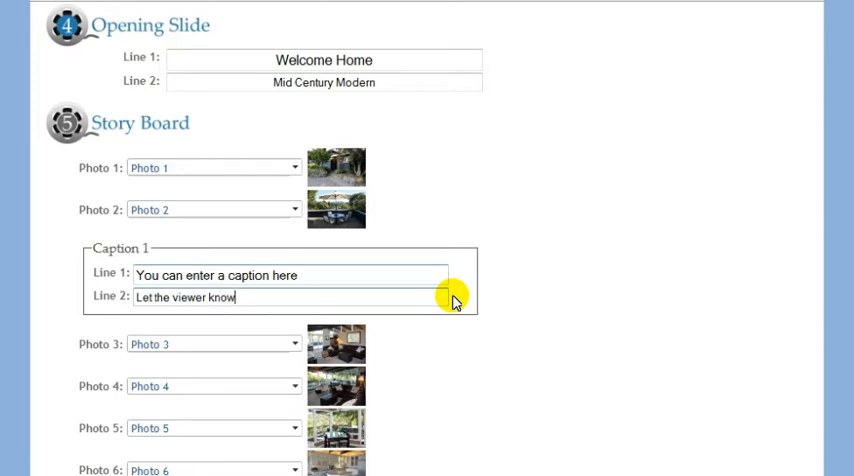
text(all abo)
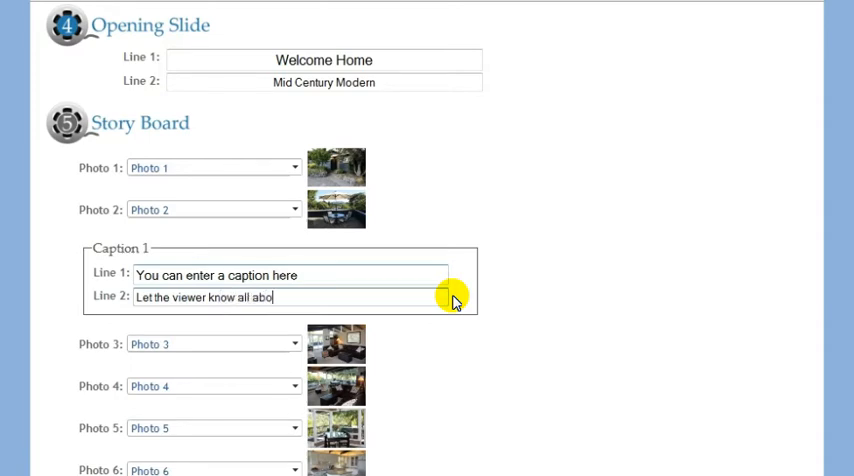
text(ut the proper)
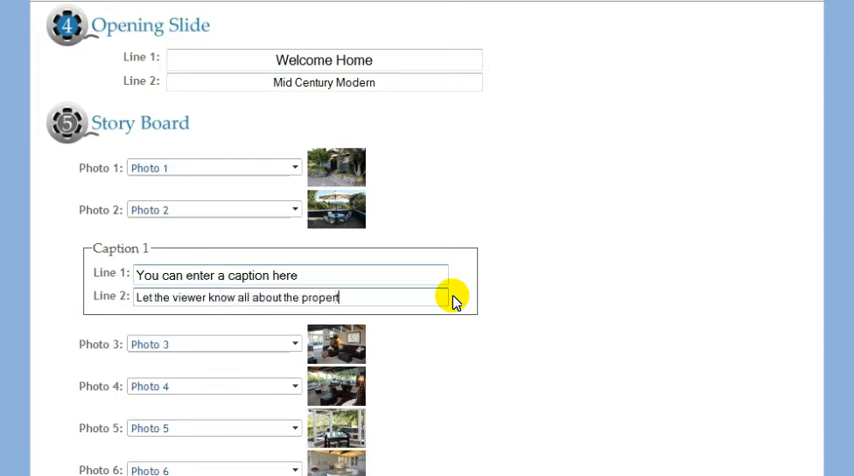
text(ty)
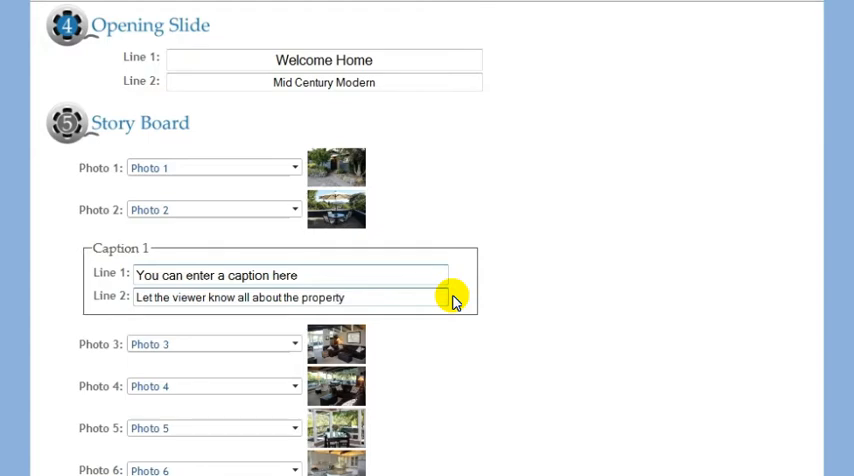
text(!)
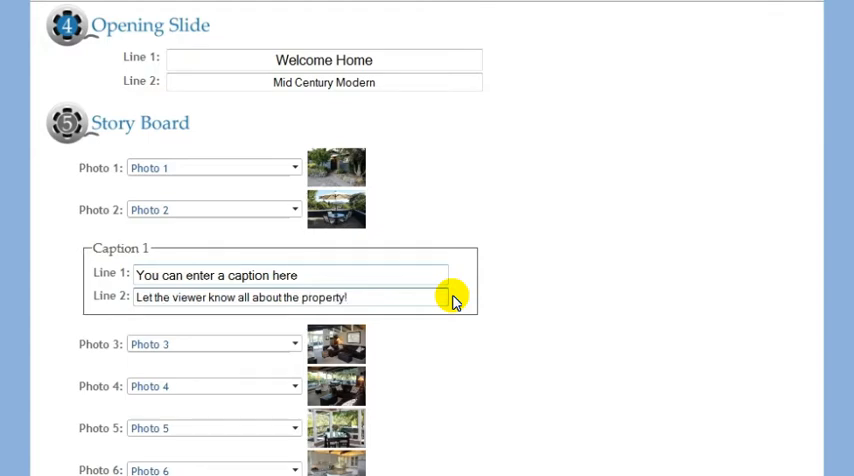
- Set the last storyboard photo slot to Photo 14
scroll(down, 3)
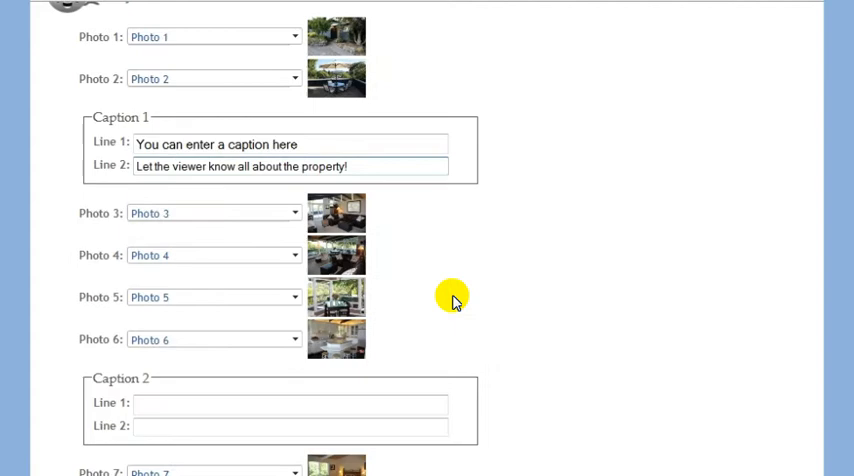
scroll(down, 3)
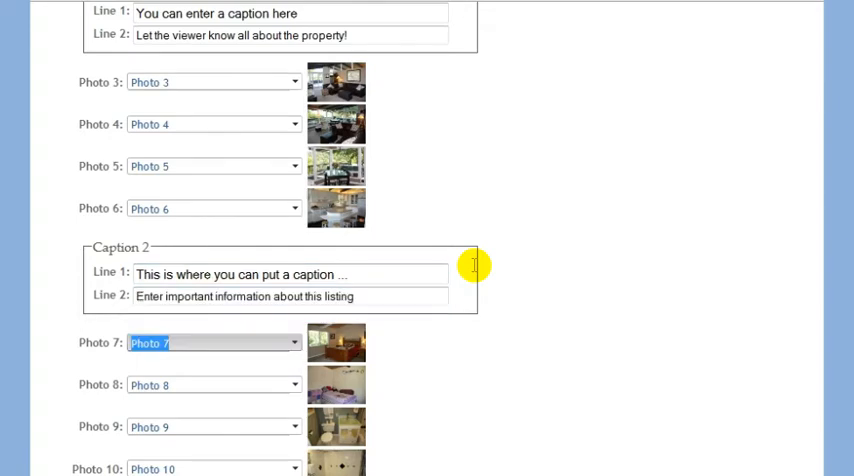
scroll(down, 3)
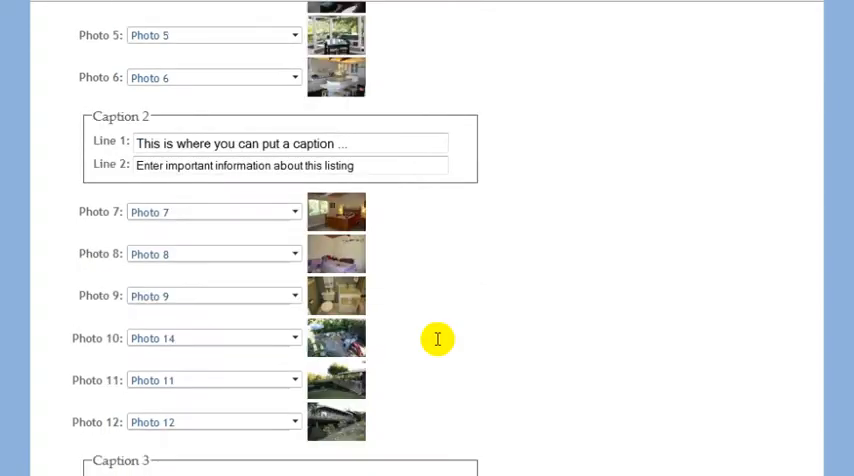
scroll(down, 3)
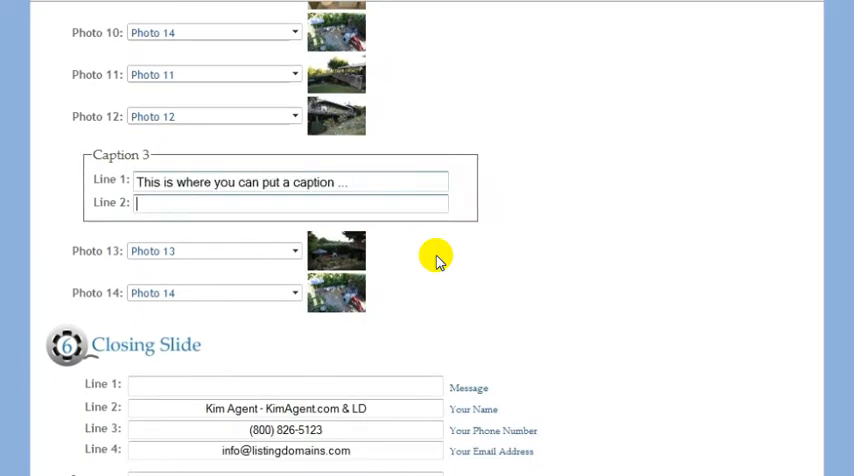
click(290, 202)
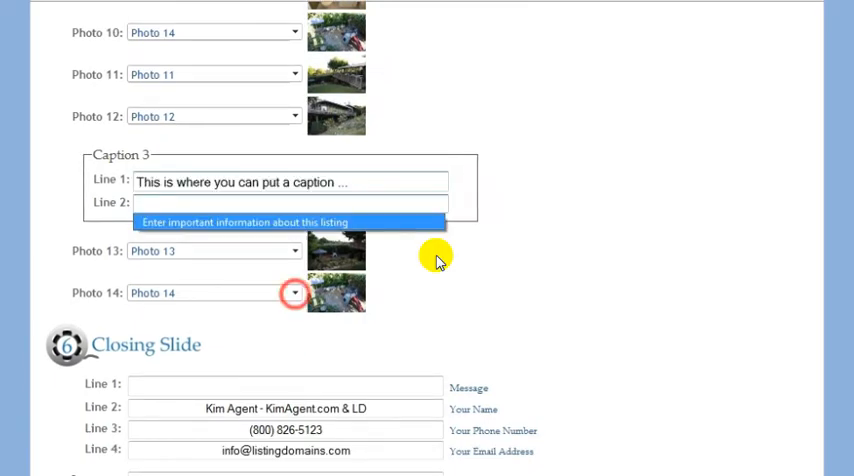
click(294, 292)
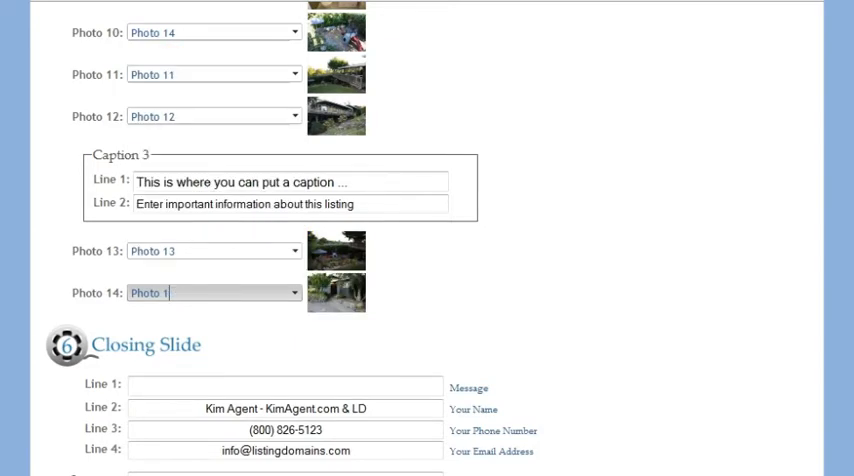
- Make the closing slide read 'Kim Agent - Call Me' with copyright 'DRE #1235665'
scroll(down, 3)
text(Thank You For Watching!)
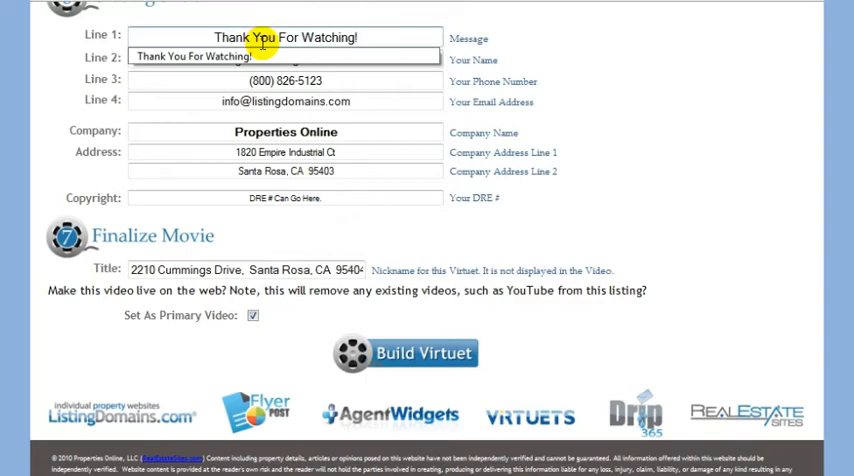
text(Kim Agent)
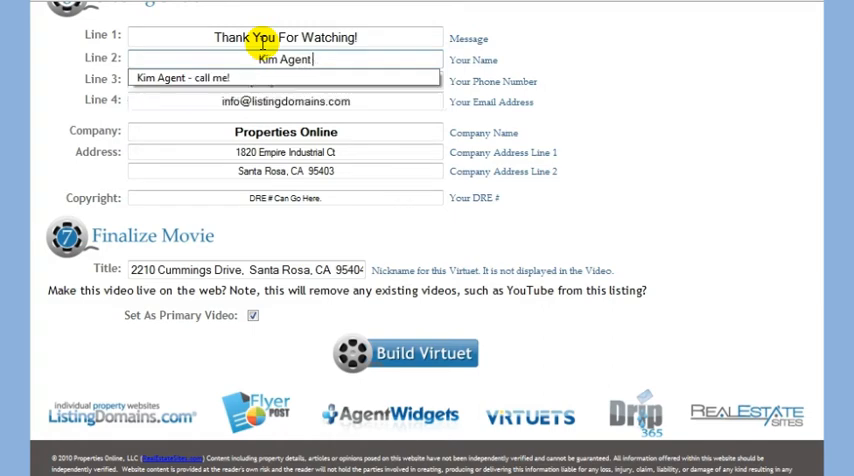
text(- Call Me!)
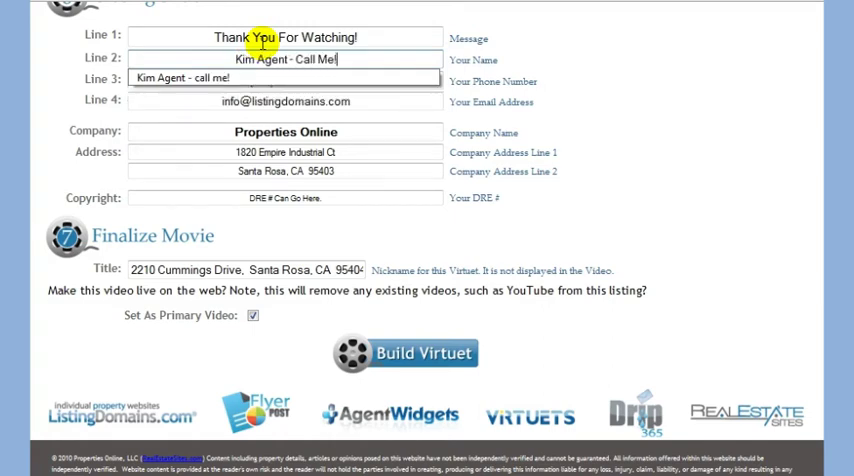
double_click(284, 198)
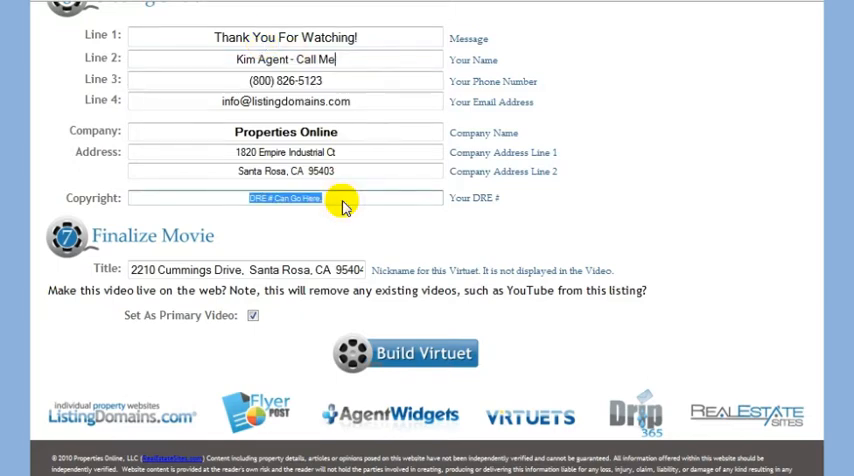
text(DRE #12356656)
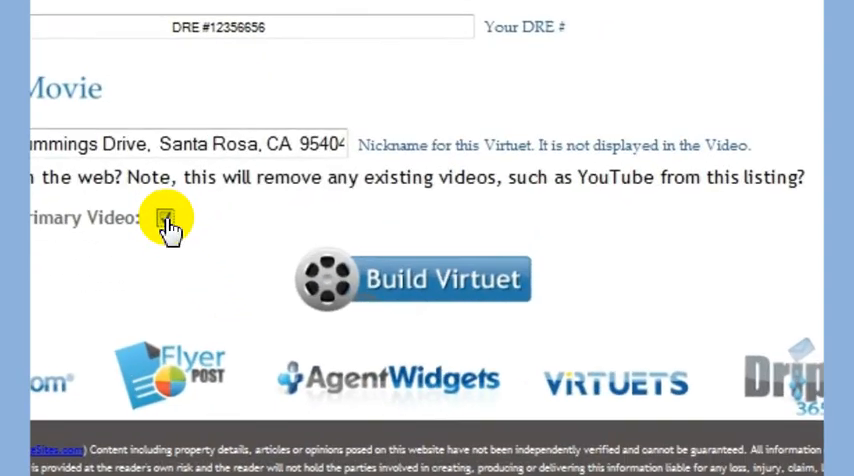
- Submit the 2210 Cummings Drive Virtuet with Build Virtuet
click(412, 280)
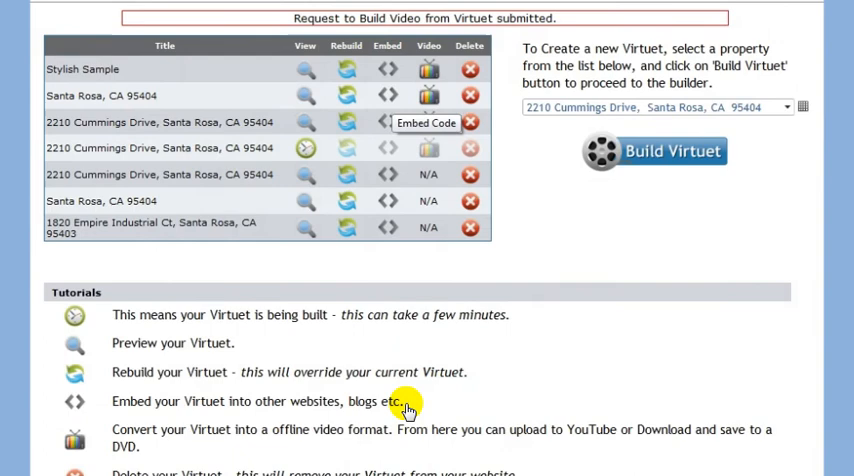
- Copy the Normal (500 pixels) embed snippet for the Cummings Drive Virtuet
click(388, 98)
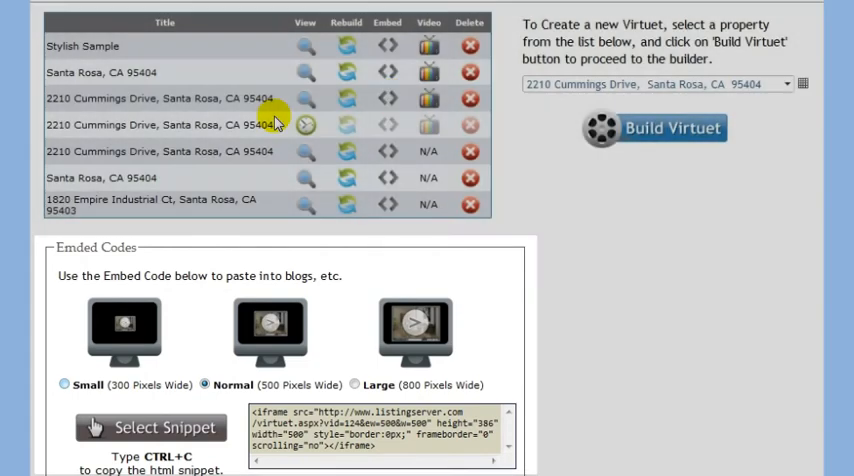
click(64, 384)
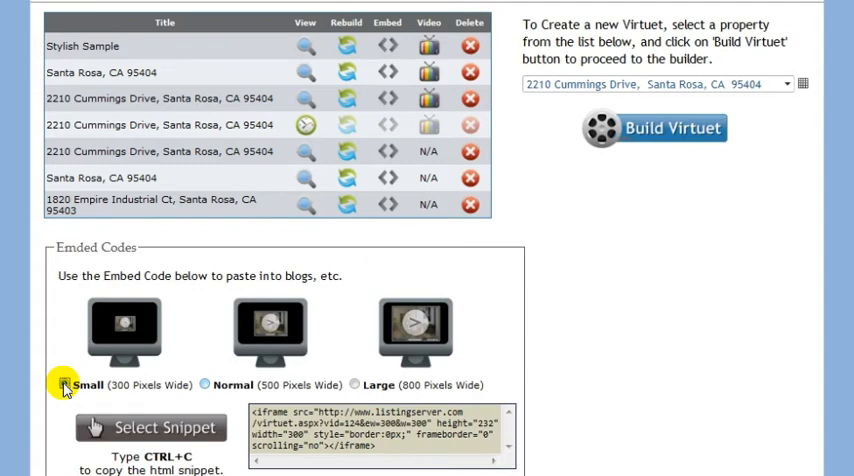
click(204, 384)
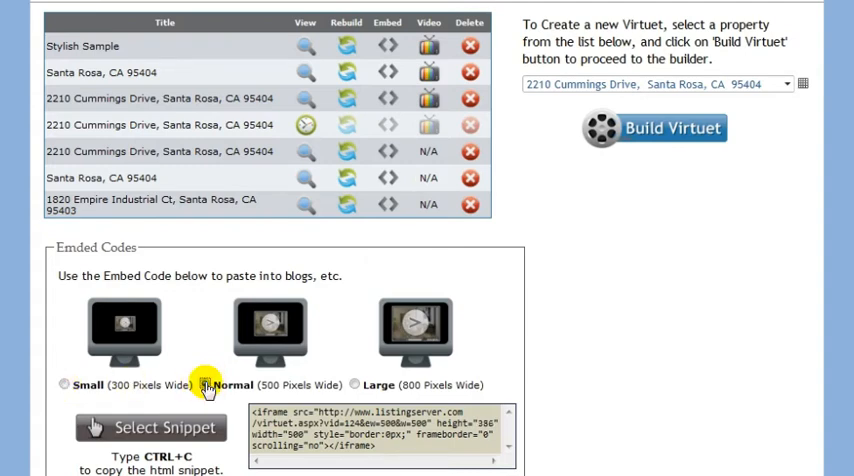
click(204, 384)
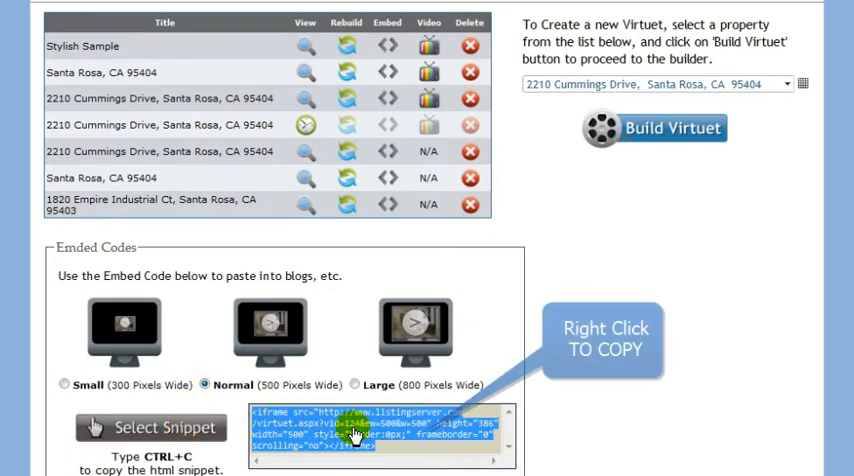
right_click(356, 436)
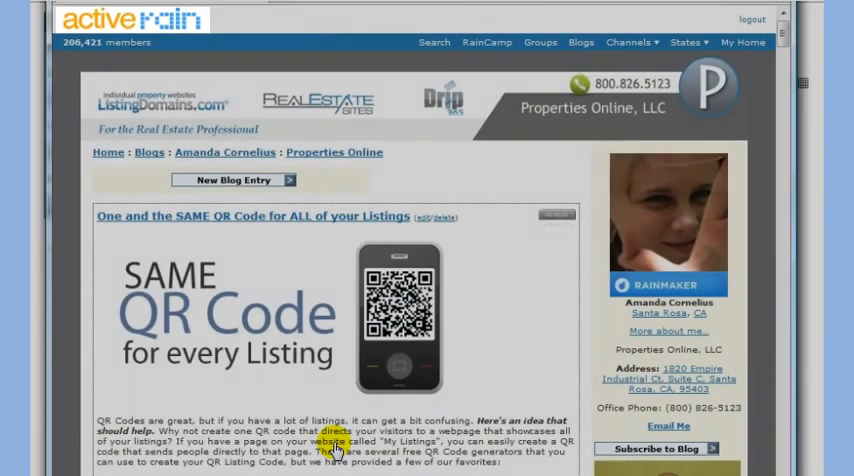
- Create a blog entry titled 'video' and paste the Virtuet embed code into its body
click(234, 180)
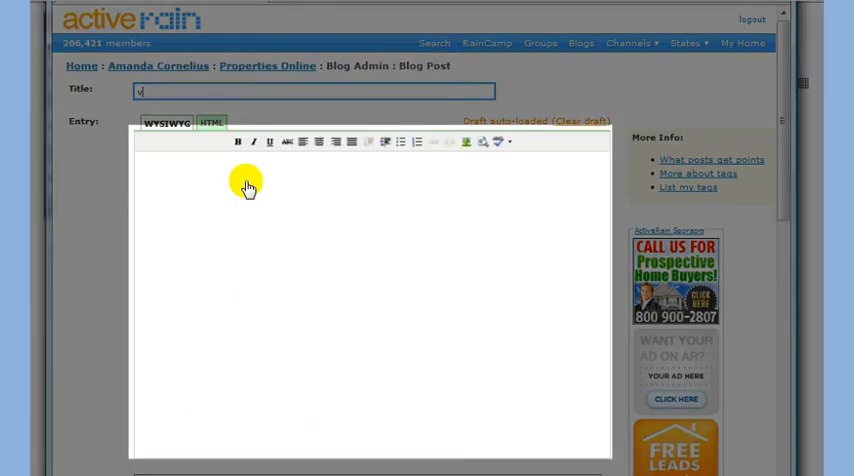
text(ide)
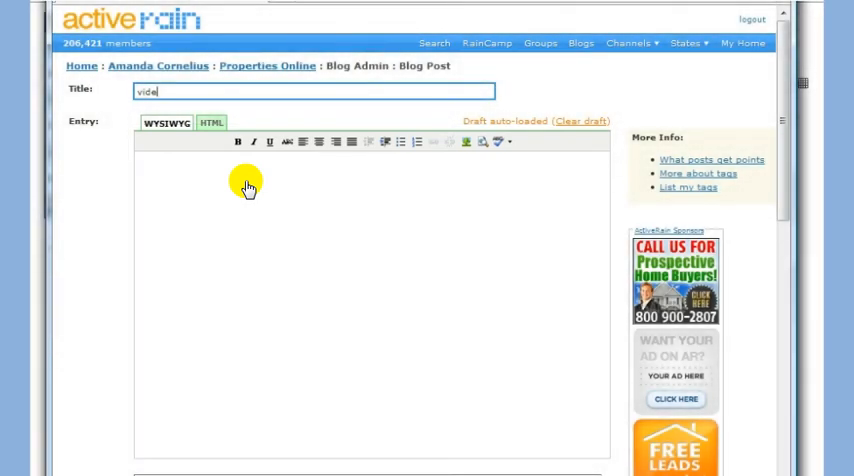
right_click(248, 184)
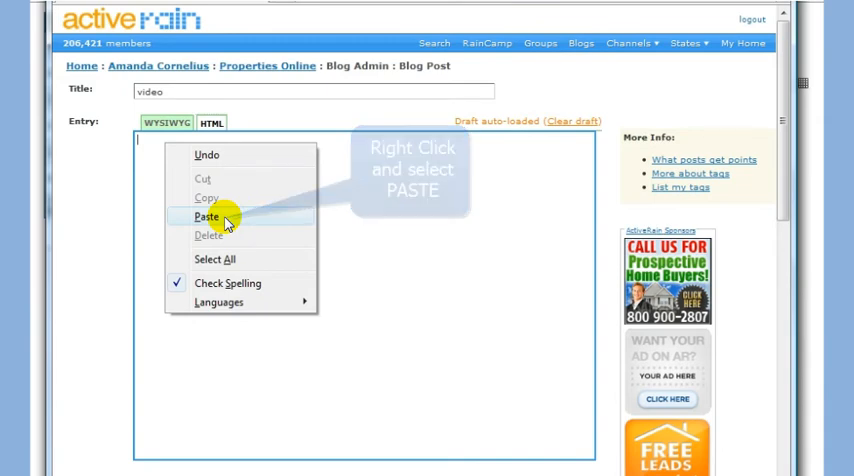
click(206, 216)
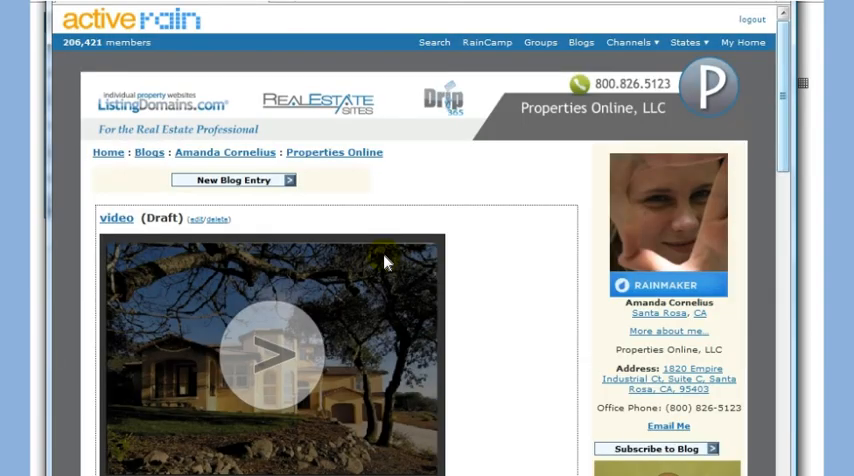
mouse_move(770, 168)
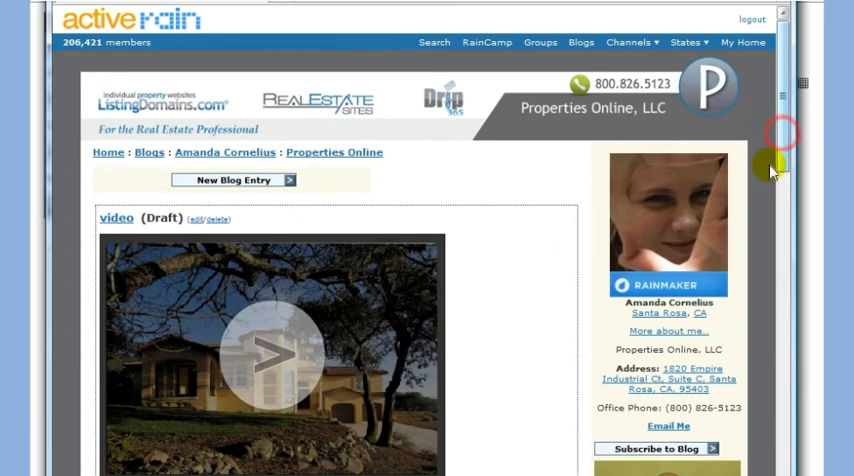
scroll(down, 3)
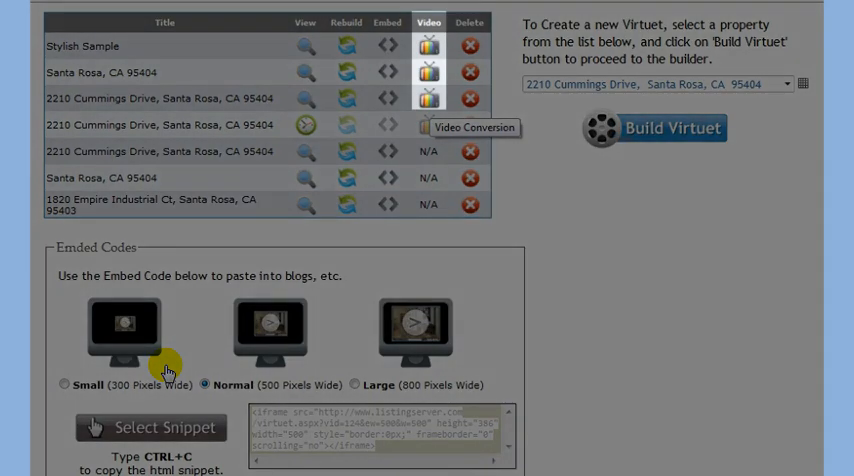
mouse_move(236, 360)
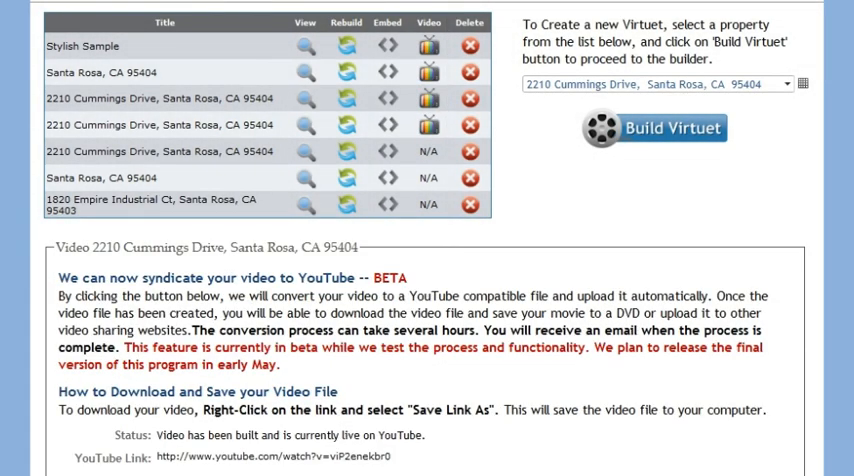
- Scroll the Video Conversion panel to the YouTube and download links
scroll(down, 3)
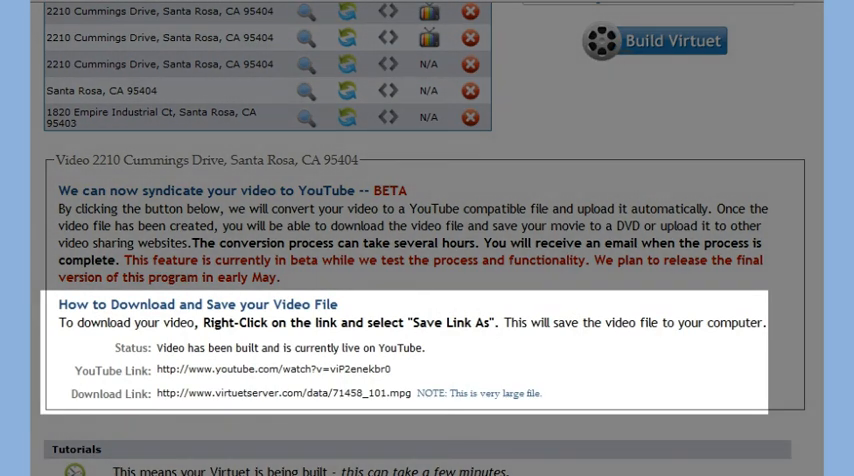